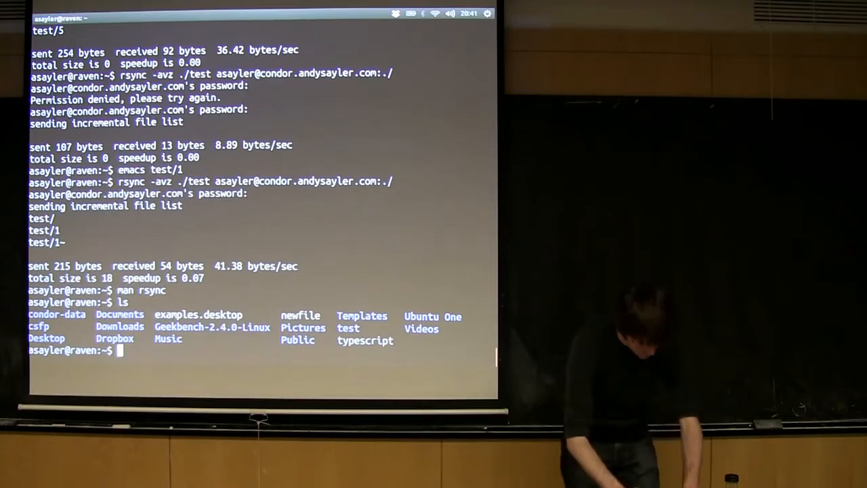
# List the home and ~/.ssh folders, then request the ssh-keygen manual
pyautogui.write('ls ~/.')
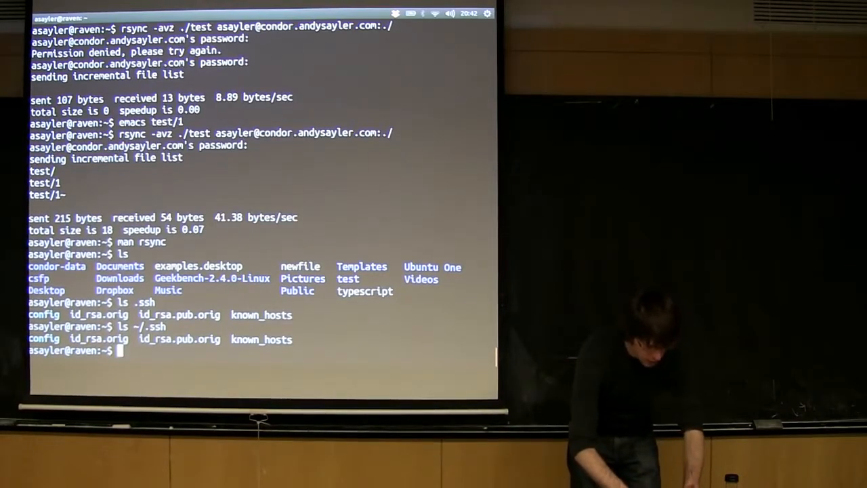
pyautogui.write('ssh')
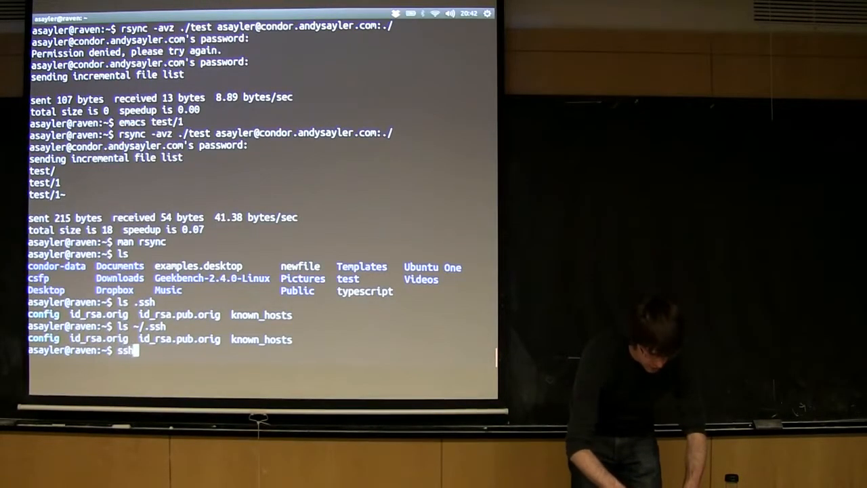
pyautogui.write('-keygen')
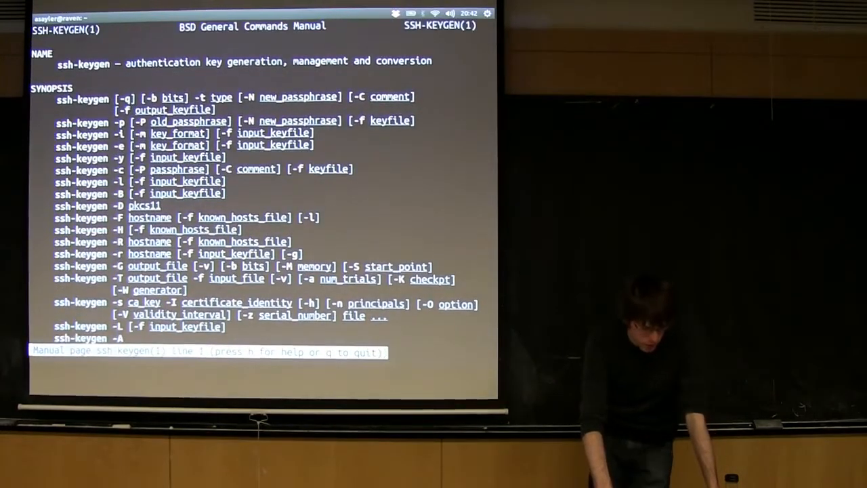
# Scroll through the ssh-keygen man page to the -b and -C options, then quit
pyautogui.scroll(-3)
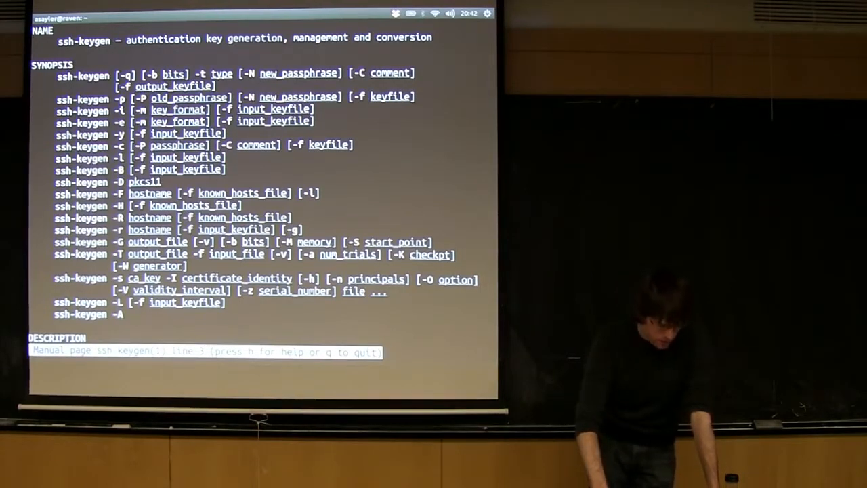
pyautogui.scroll(-3)
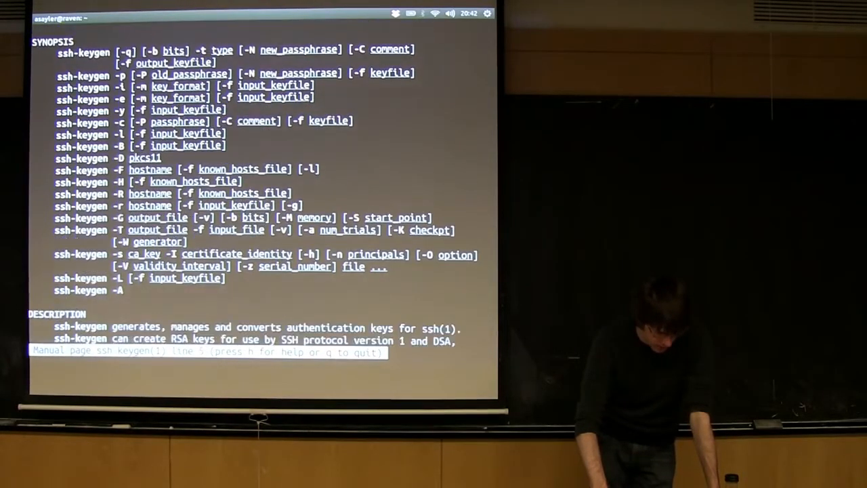
pyautogui.scroll(-3)
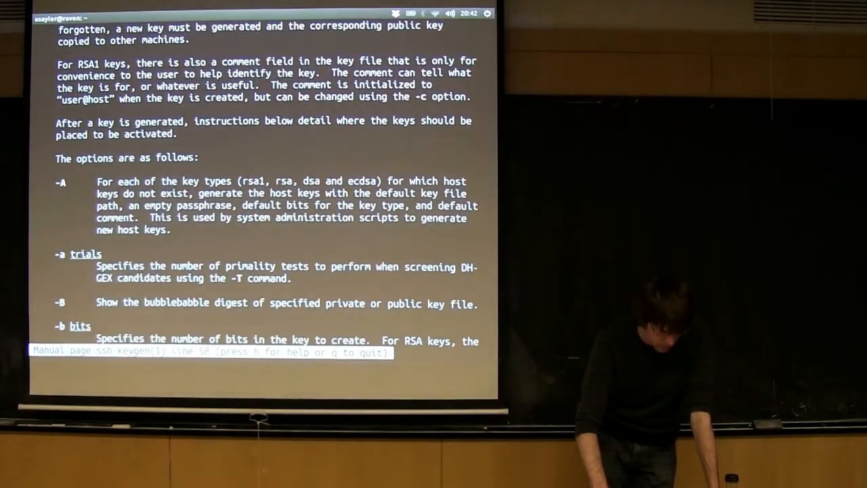
pyautogui.scroll(-3)
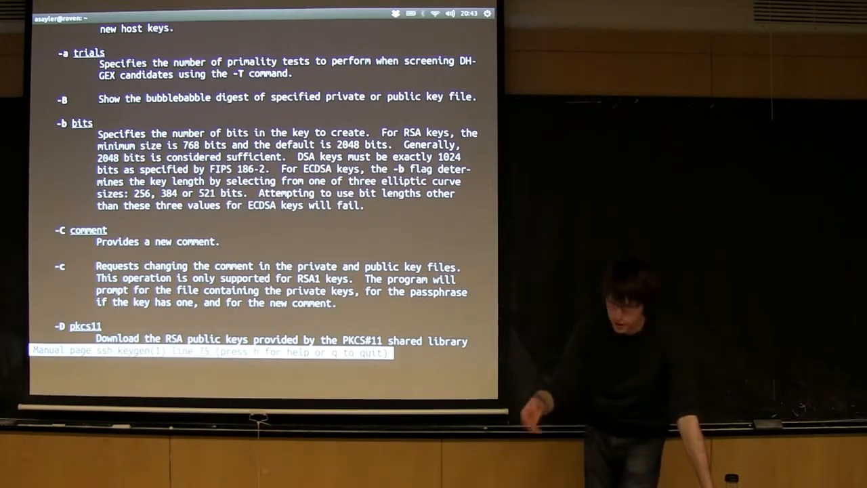
pyautogui.scroll(-3)
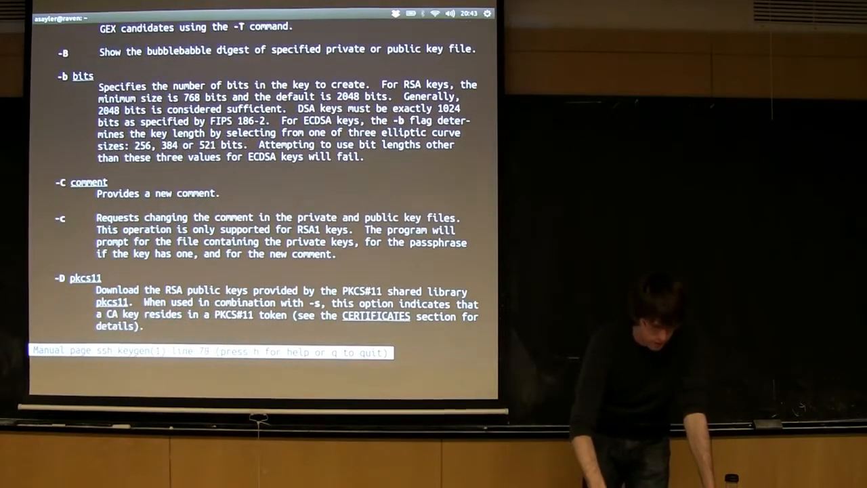
pyautogui.scroll(-3)
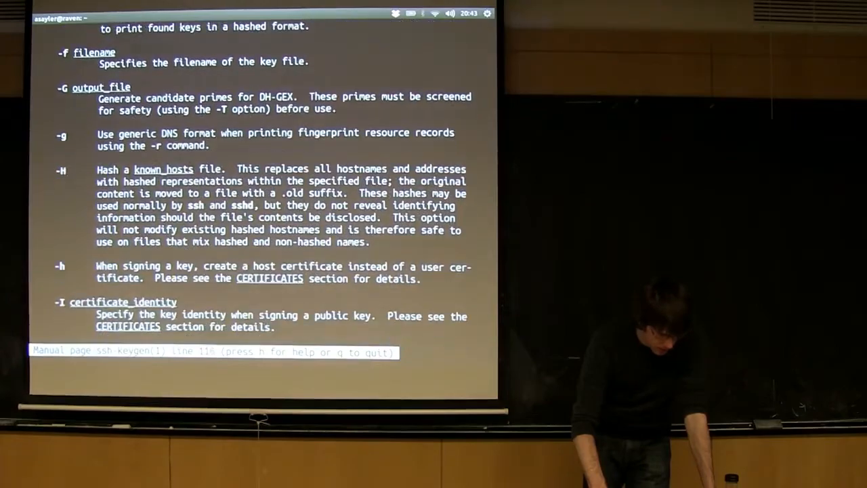
pyautogui.scroll(-3)
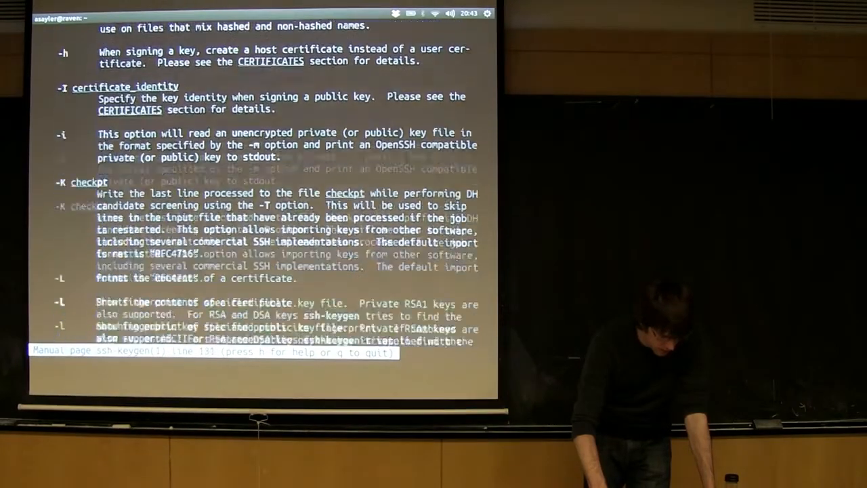
pyautogui.scroll(-3)
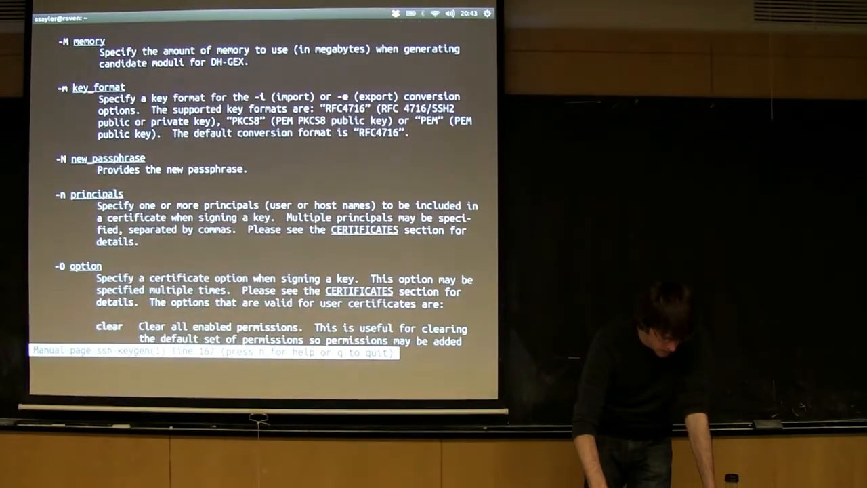
pyautogui.scroll(-3)
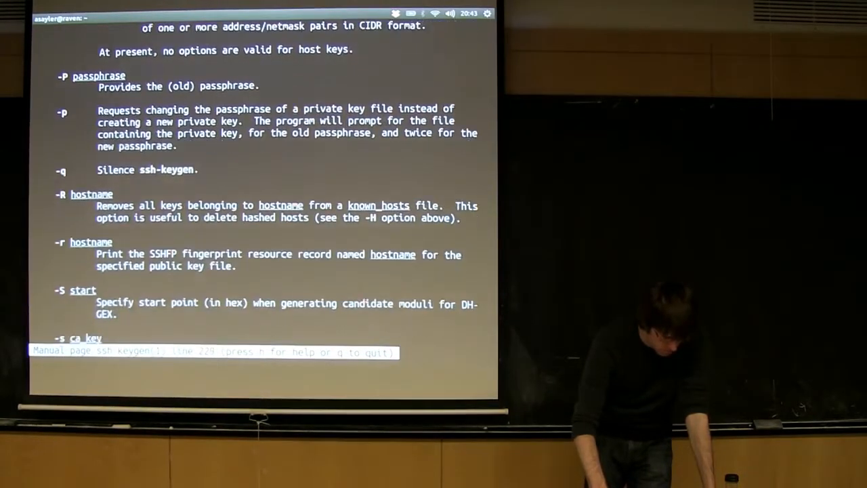
pyautogui.scroll(-3)
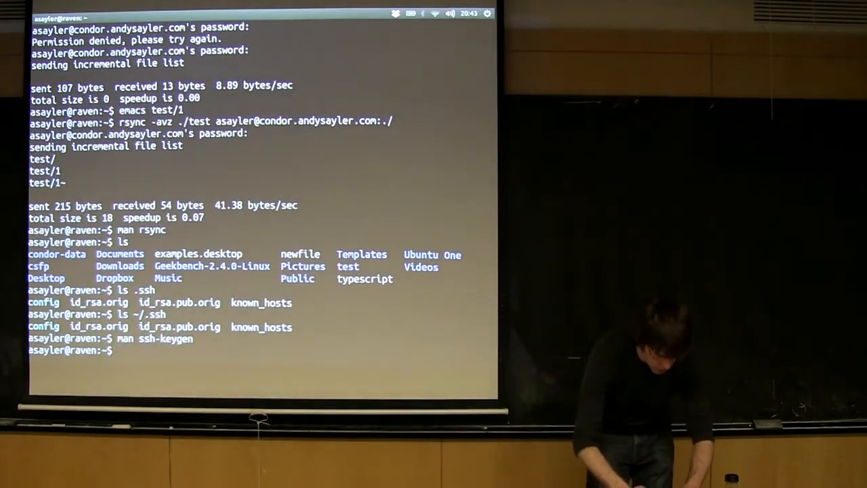
# Enter ssh-keygen -t rsa -b 4096 -C "raven-ubuntu-asayler"
pyautogui.write('ssh-keygen')
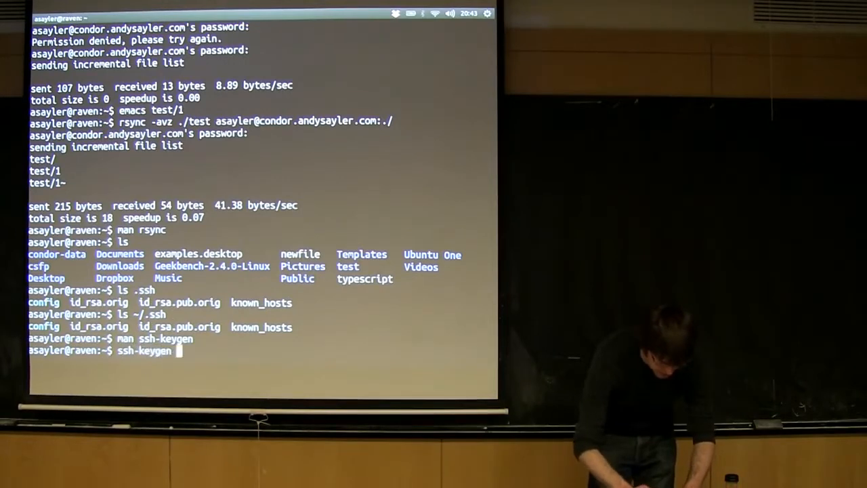
pyautogui.write('-t rsa')
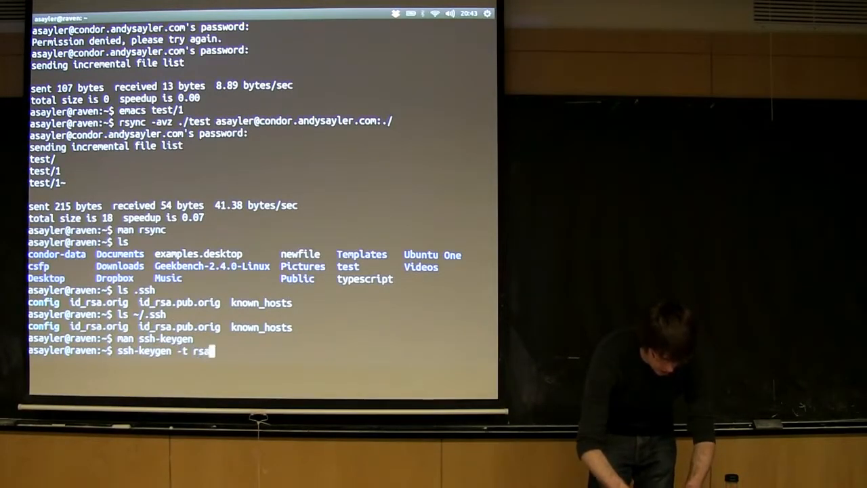
pyautogui.write('-b 4096 -c "')
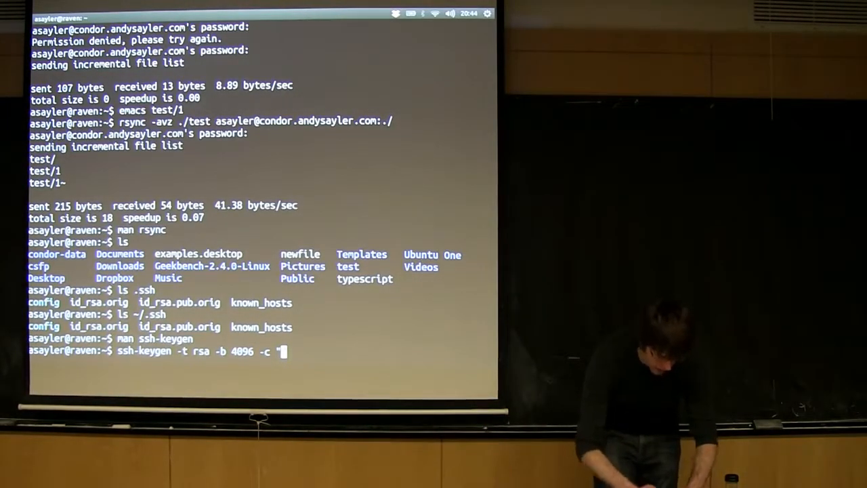
pyautogui.write('raven-"')
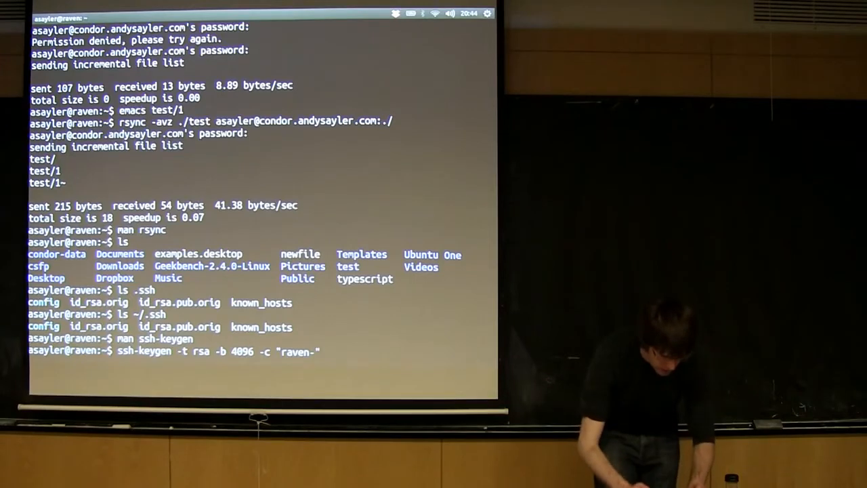
pyautogui.write('asayler')
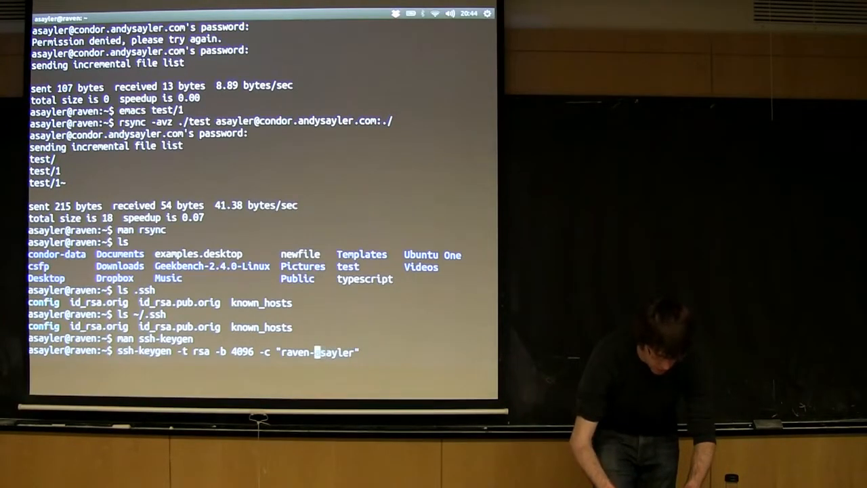
pyautogui.write('ubiuntu')
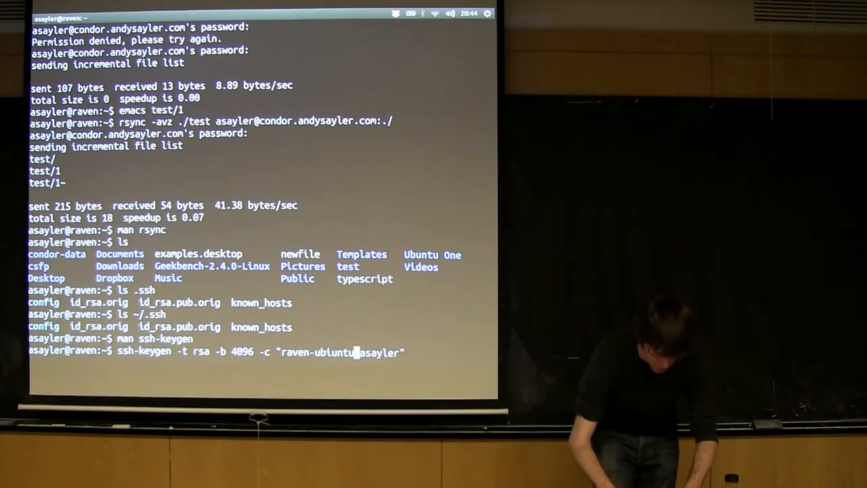
pyautogui.write('-')
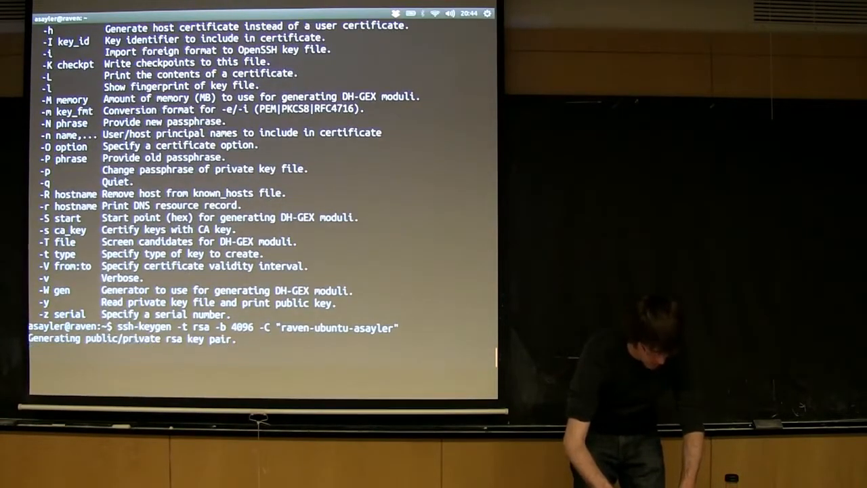
# Accept the default ~/.ssh/id_rsa location; the short passphrase makes saving fail
pyautogui.press('Return')
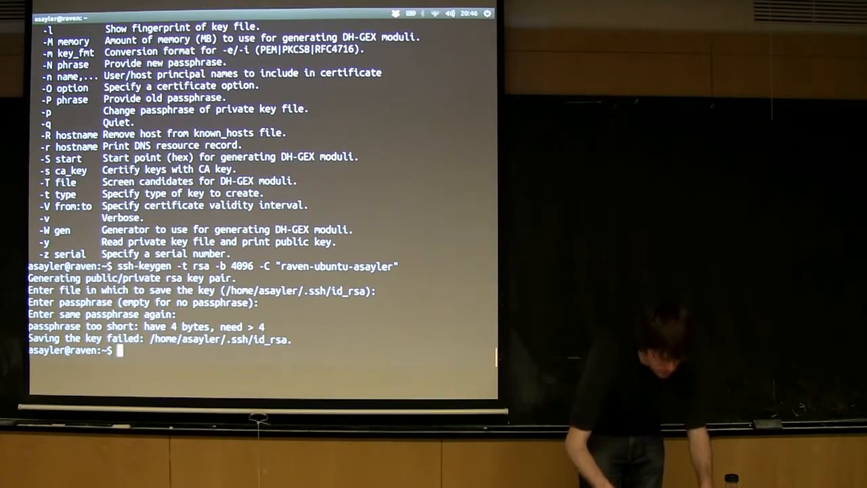
# Rerun ssh-keygen and enter a longer passphrase twice to save id_rsa and id_rsa.pub
pyautogui.press('Return')
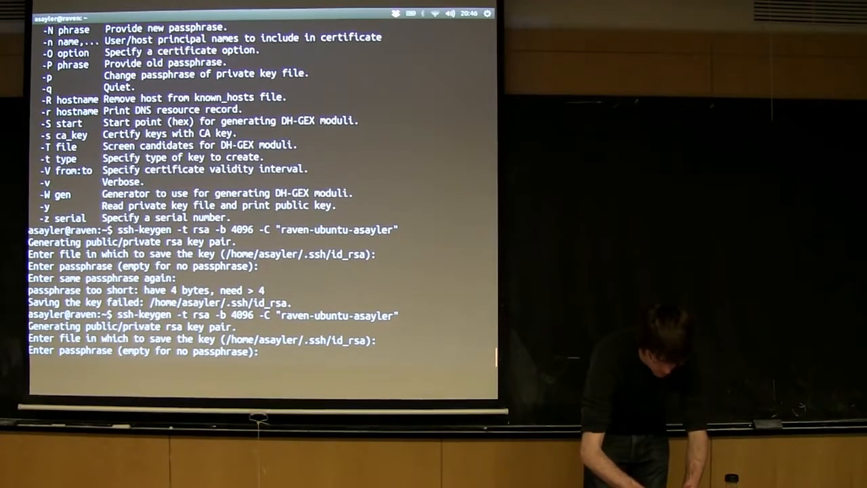
pyautogui.press('Return')
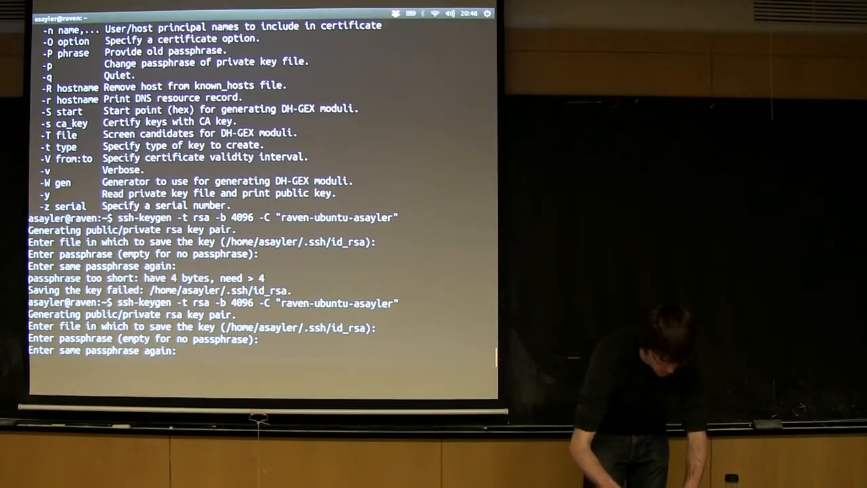
pyautogui.press('Return')
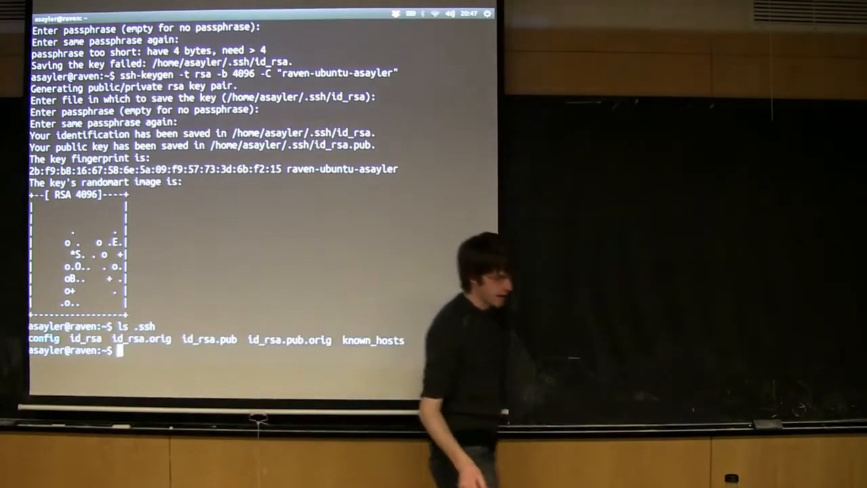
# List ~/.ssh with ls -al, showing id_rsa at 600 and id_rsa.pub readable
pyautogui.write('ls .ssh')
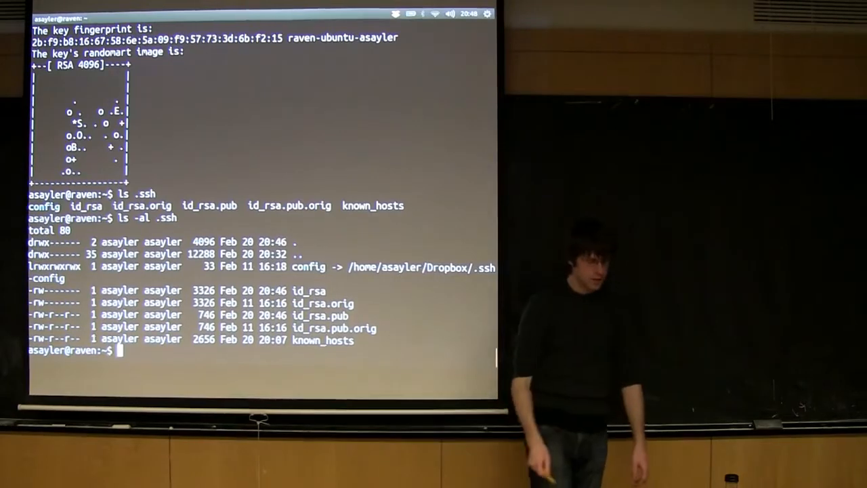
# Run ssh-copy-id condor.andysayler.com and enter the remote account password
pyautogui.write('ssh')
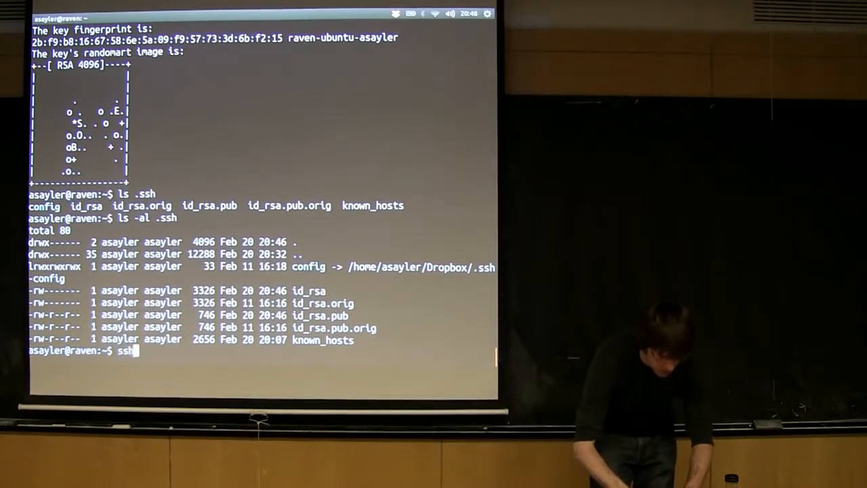
pyautogui.write('-')
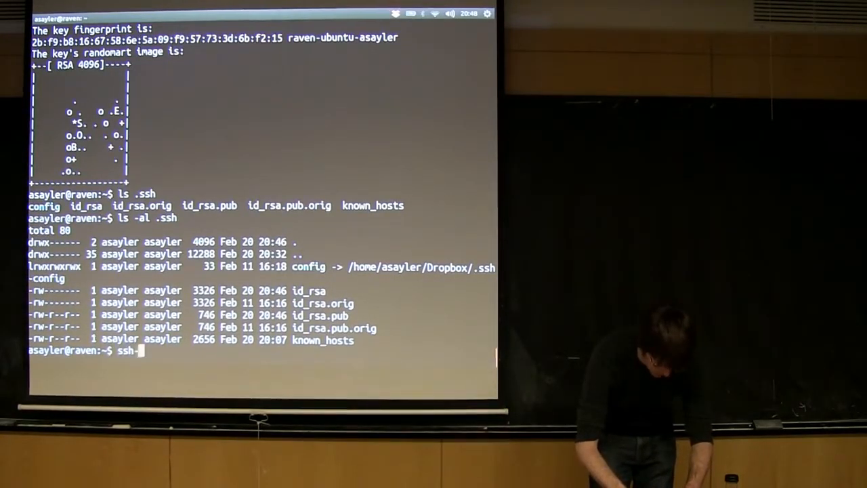
pyautogui.write('copy-id')
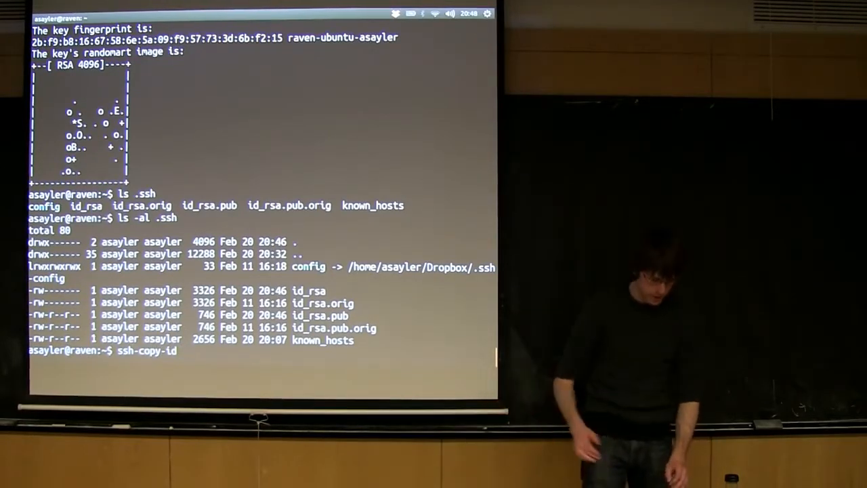
pyautogui.write('condor')
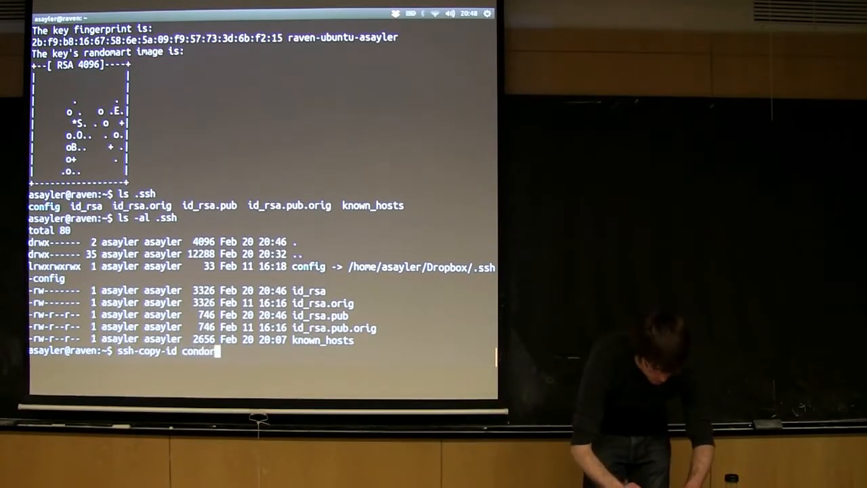
pyautogui.write('.andysayler.')
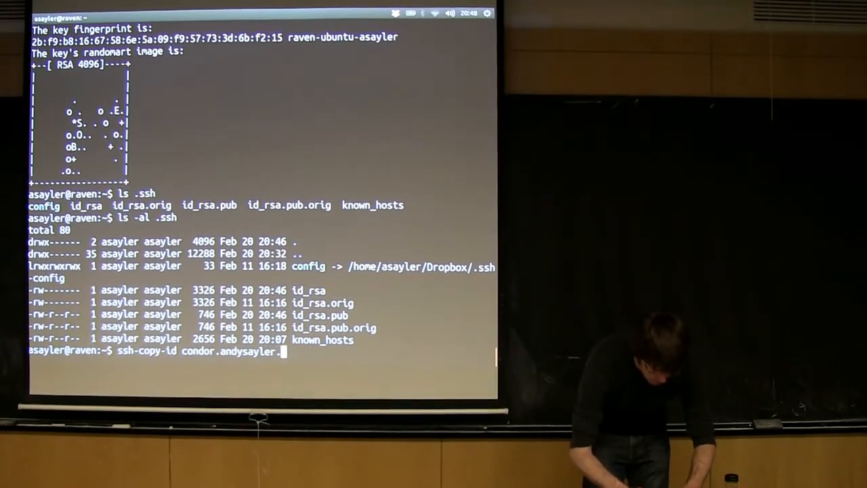
pyautogui.write('.com')
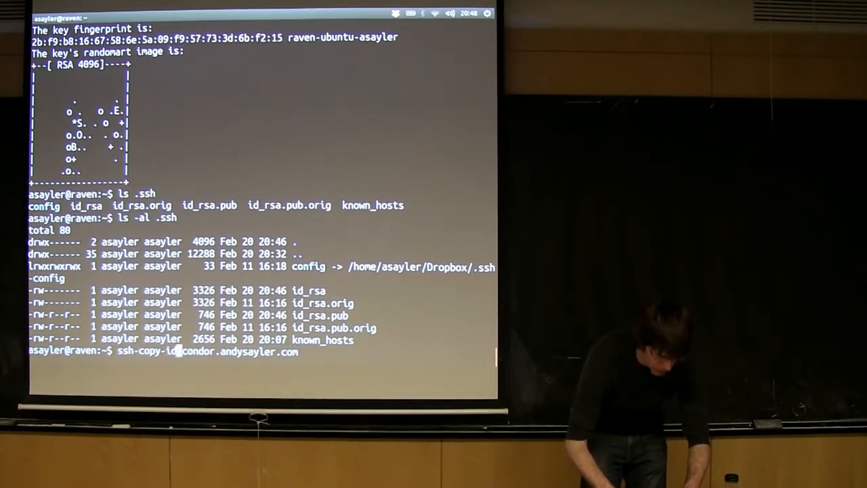
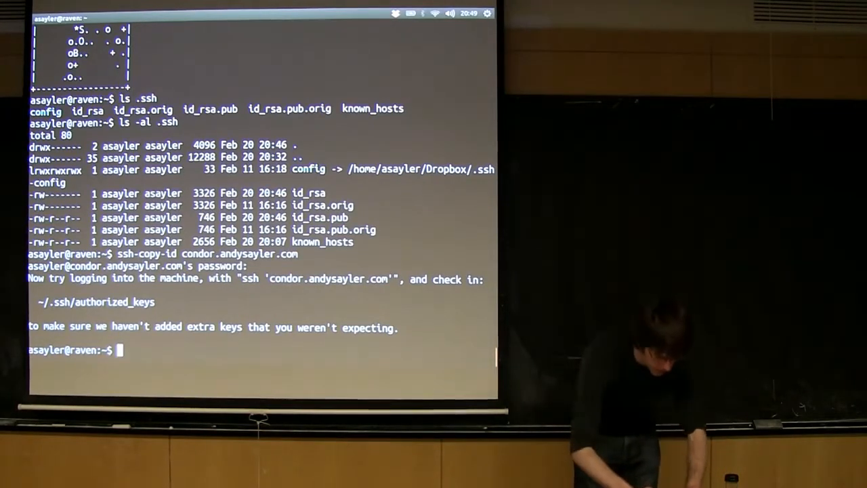
pyautogui.write('ssh')
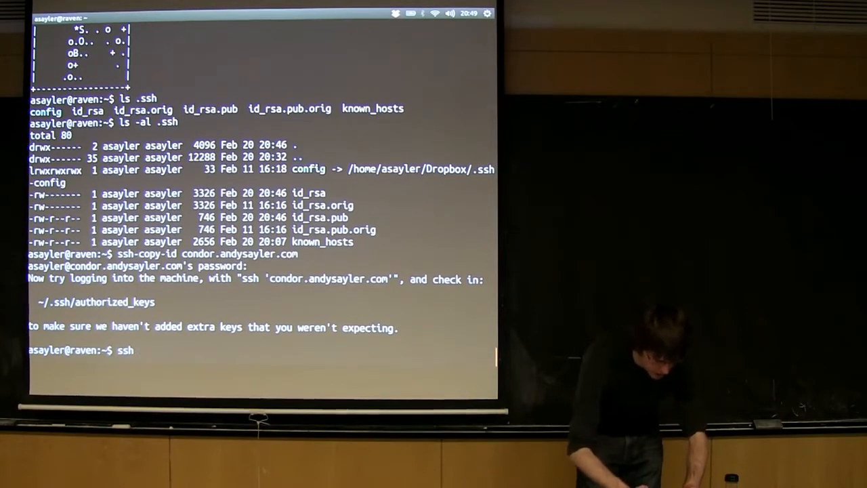
pyautogui.write('asayler')
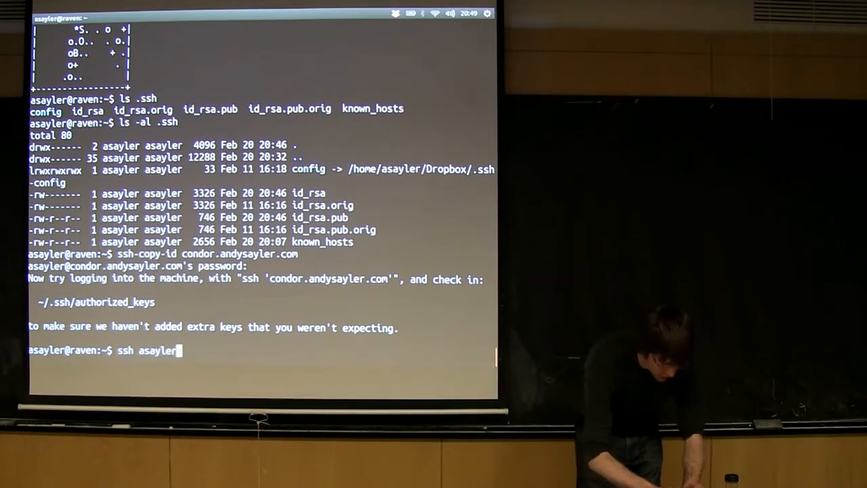
pyautogui.write('@conodr')
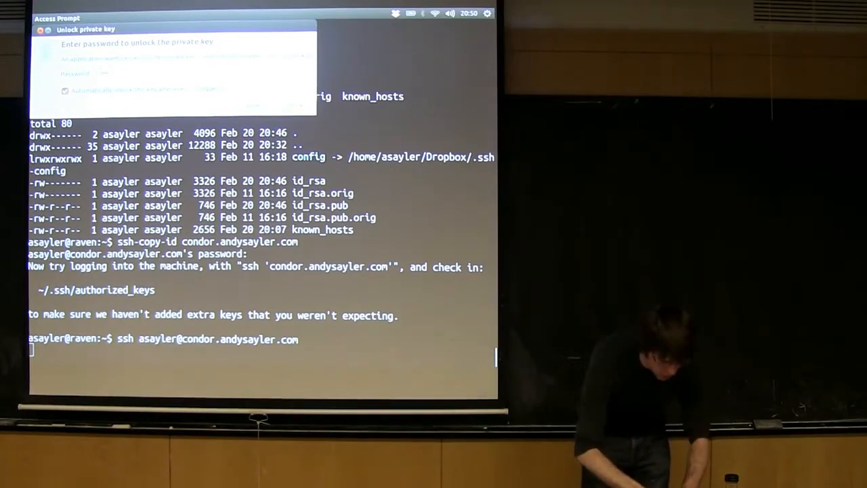
# Unlock the key, log in, exit, and reconnect to condor without a password
pyautogui.write('password')
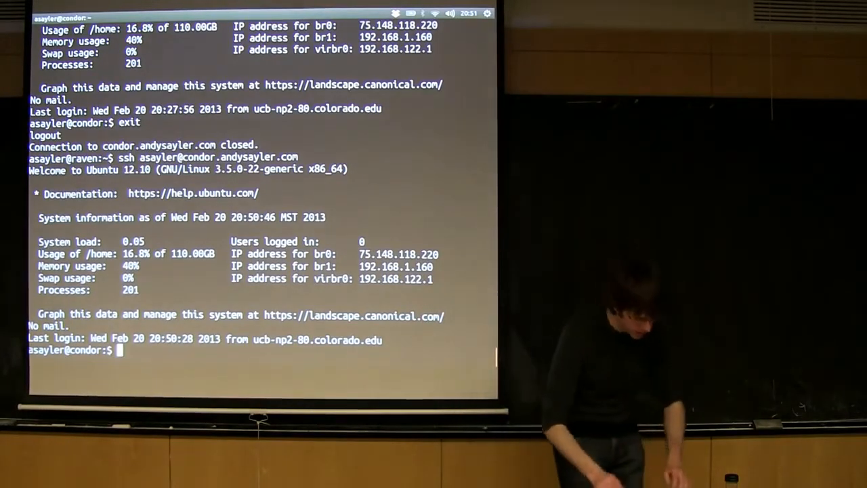
# Print .ssh/id_rsa.pub on condor, showing the ssh-rsa key commented raptor-ubuntu-asayler
pyautogui.write('cat .')
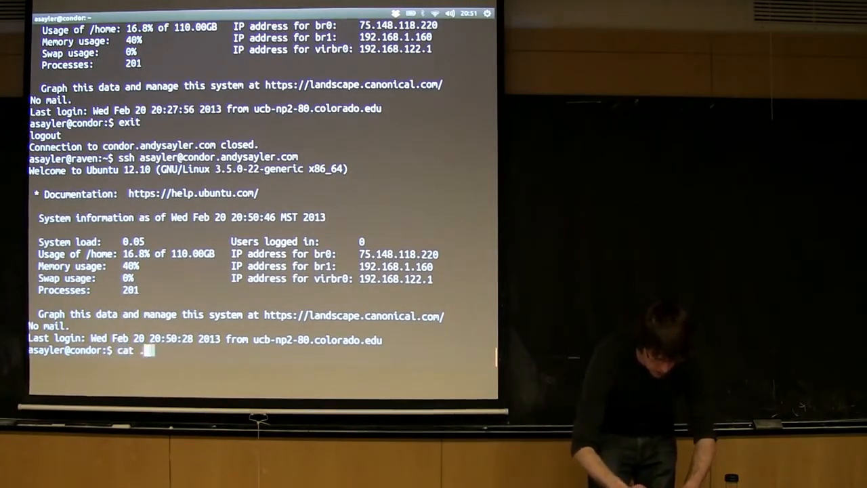
pyautogui.write('ssh/')
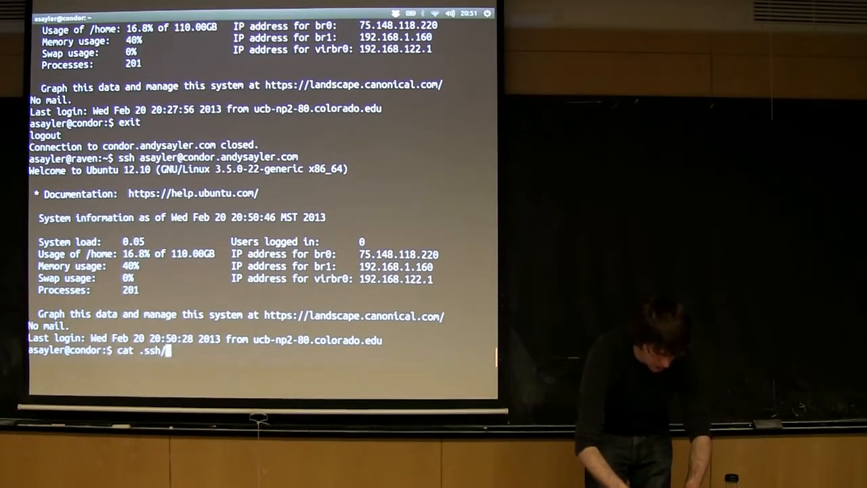
pyautogui.write('id_rsa')
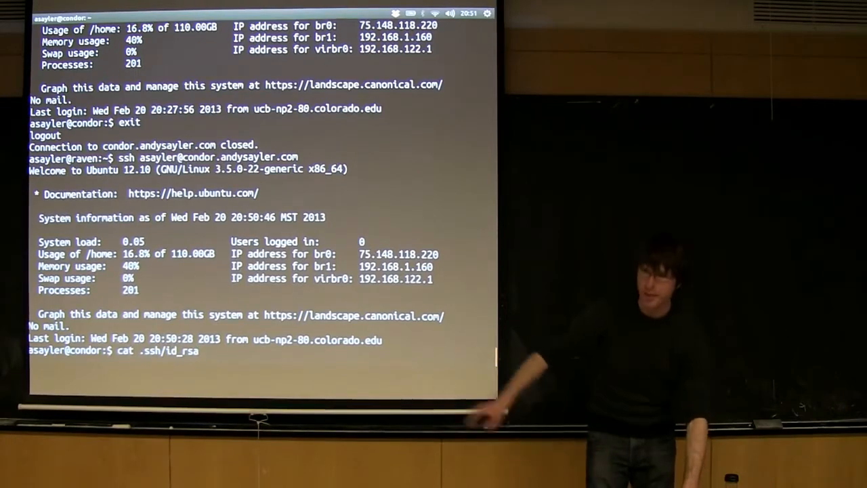
pyautogui.write('.pub')
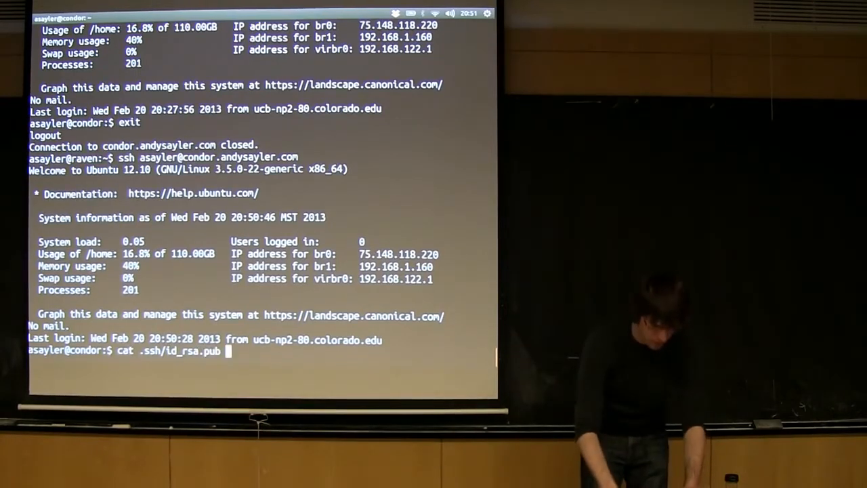
pyautogui.press('Return')
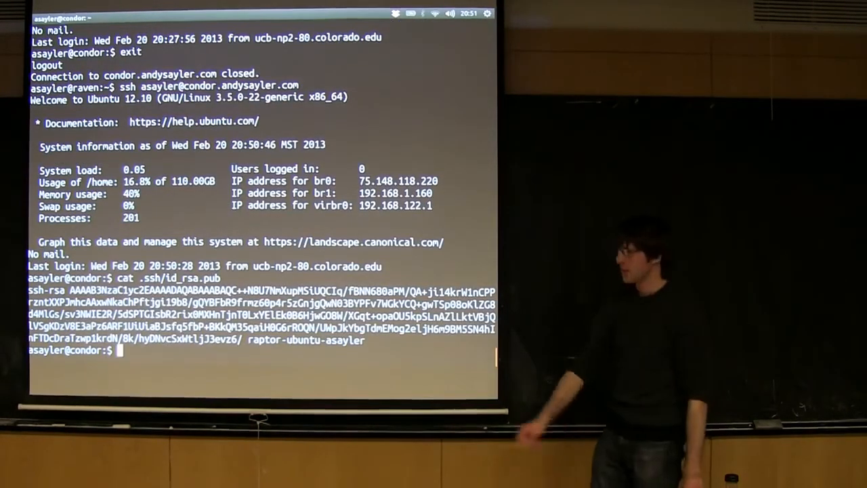